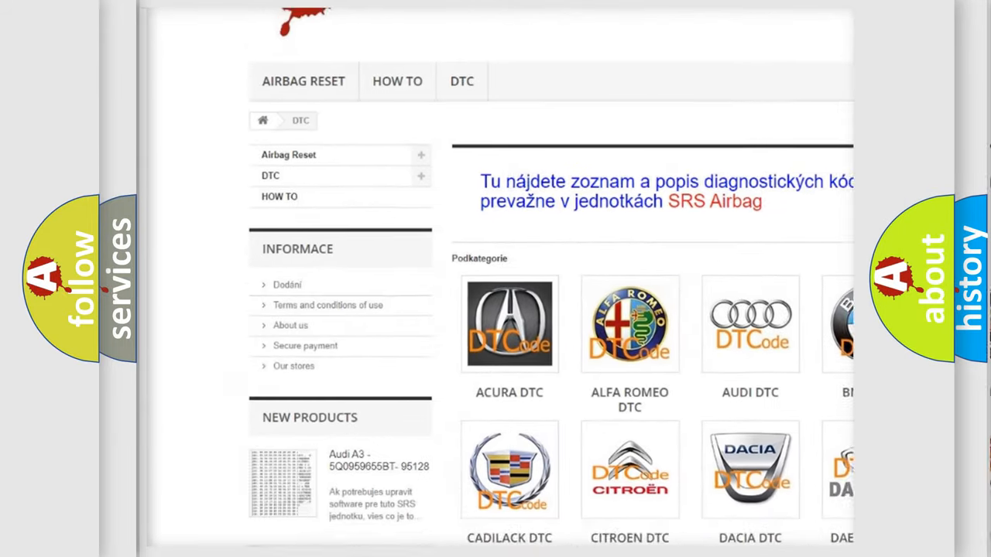
{"action": "scroll", "scroll_direction": "down", "scroll_amount": 3}
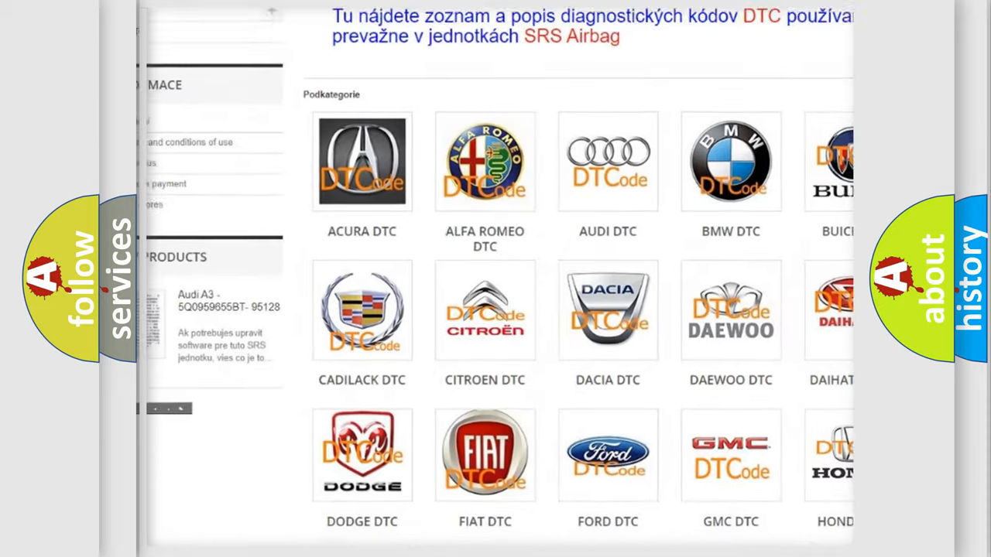
{"action": "scroll", "scroll_direction": "down", "scroll_amount": 3}
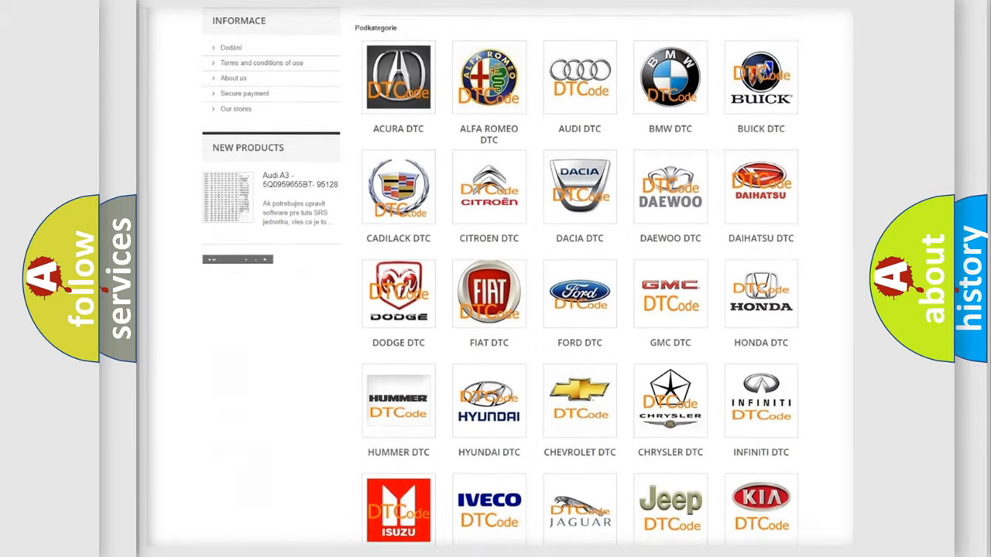
{"action": "scroll", "scroll_direction": "down", "scroll_amount": 3}
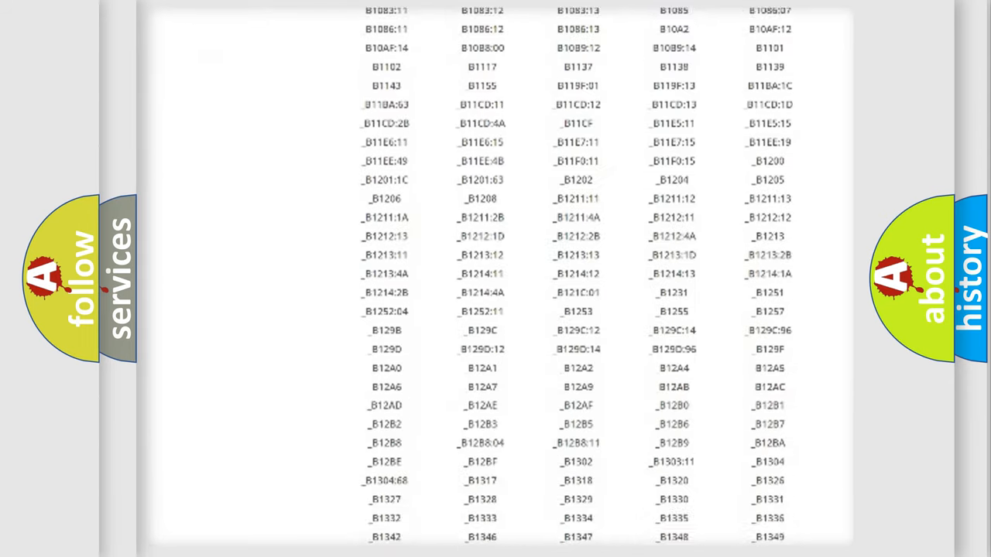
{"action": "scroll", "scroll_direction": "down", "scroll_amount": 3}
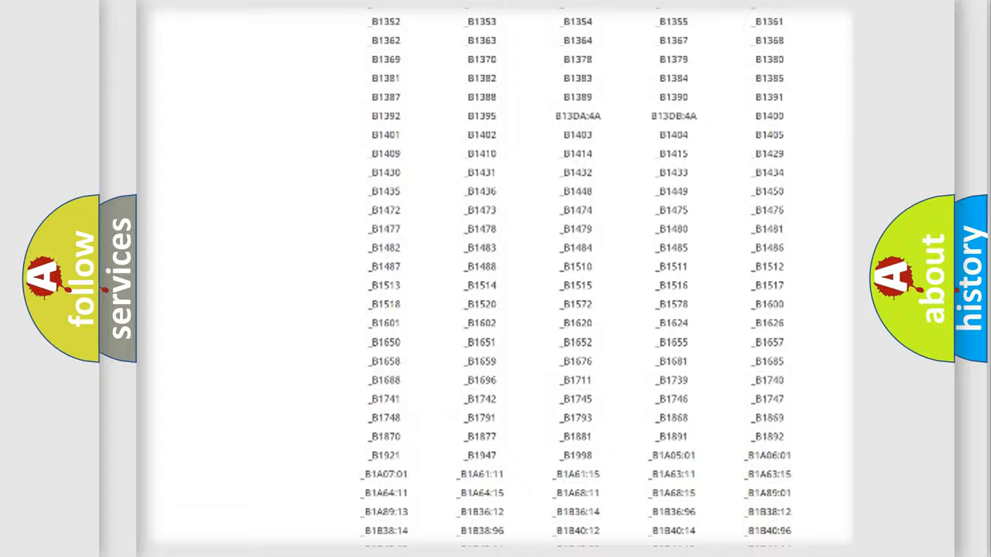